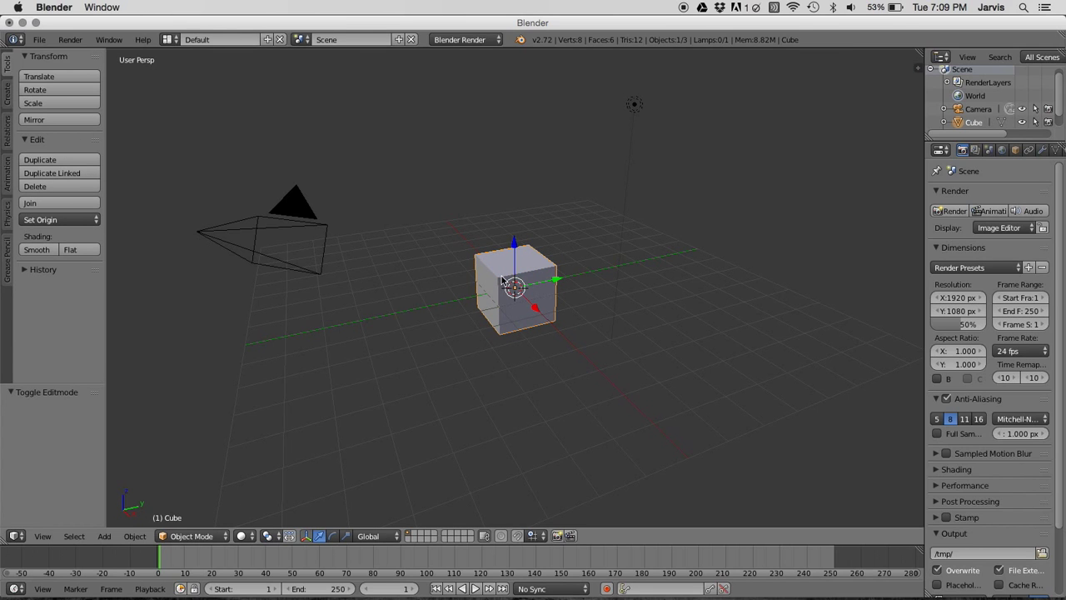
Delete the default cube and add a cylinder mesh squashed into a flat disc.
left_click(35, 186)
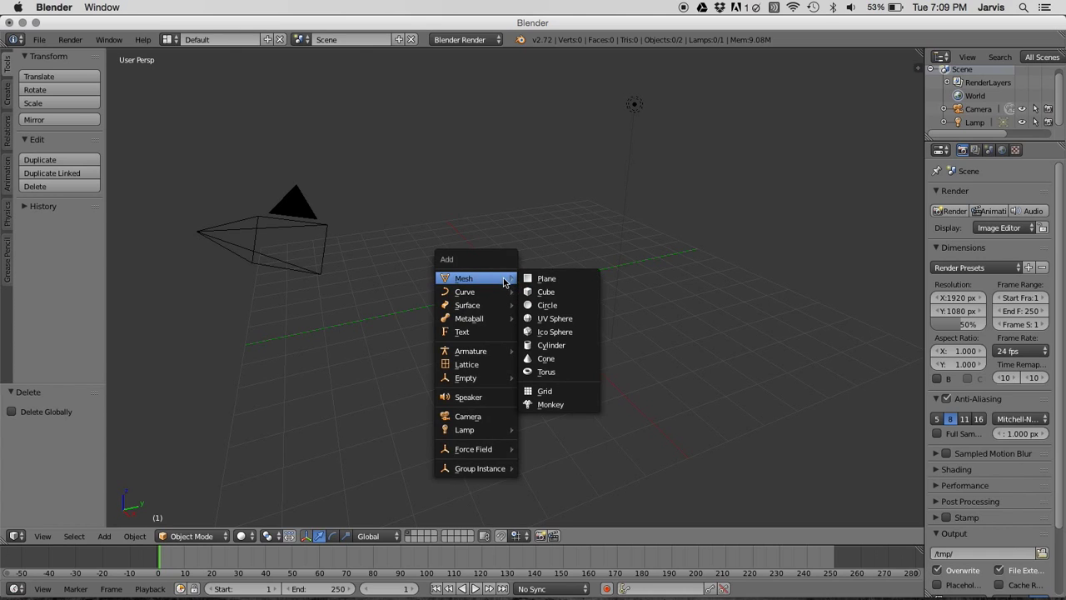
mouse_move(551, 344)
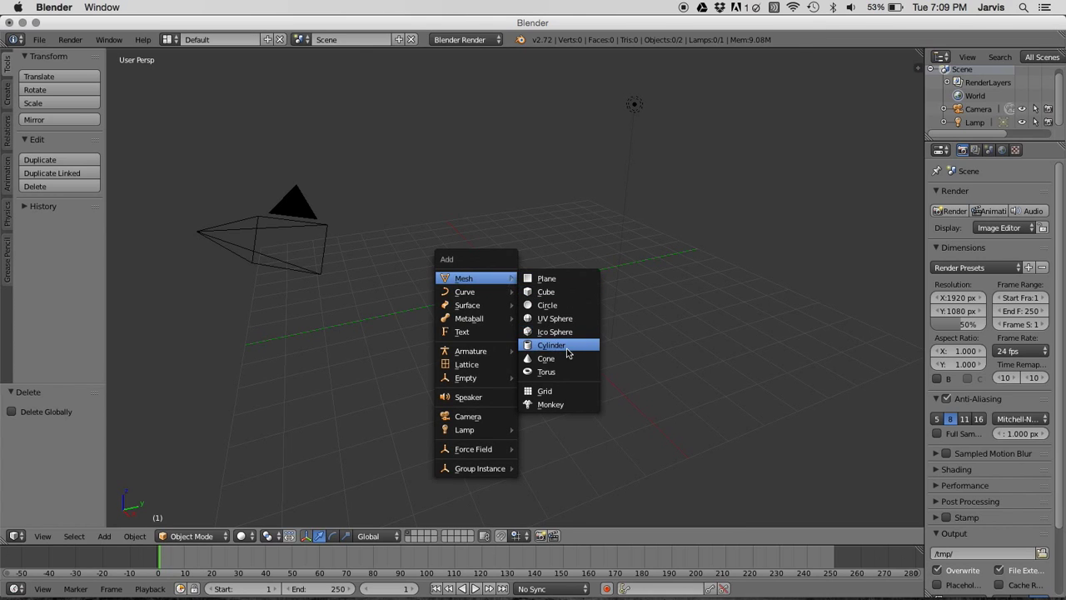
left_click(551, 345)
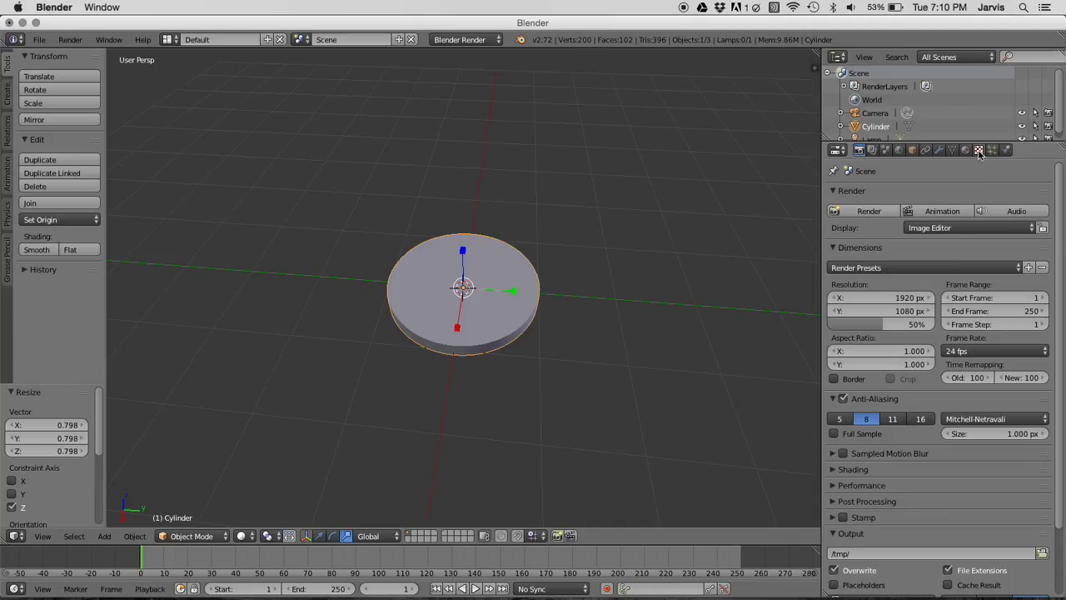
Create a new image-type texture for the cylinder in the Texture properties.
left_click(979, 150)
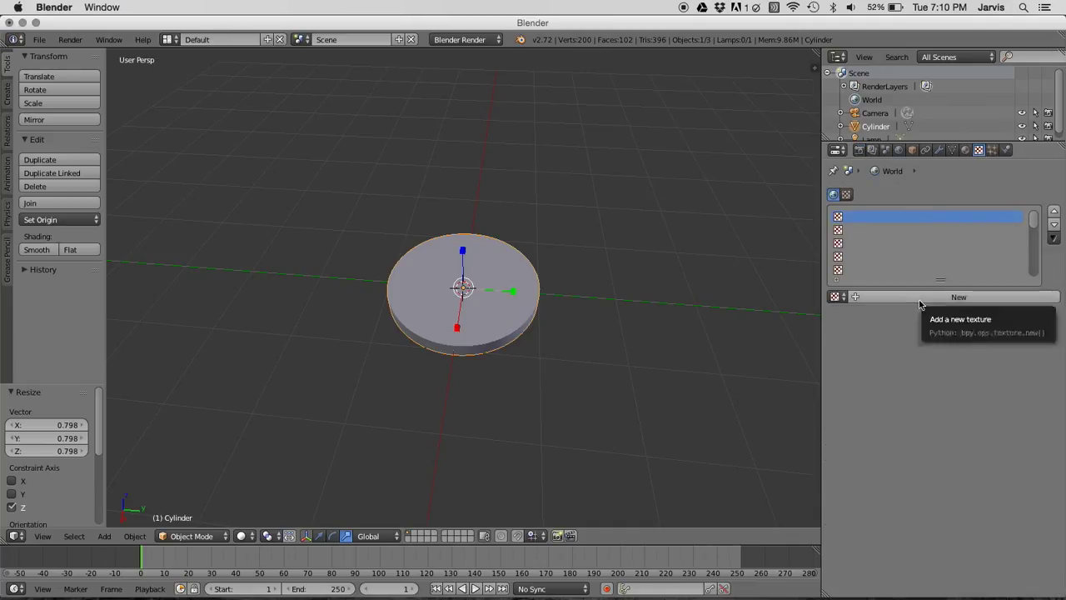
left_click(960, 296)
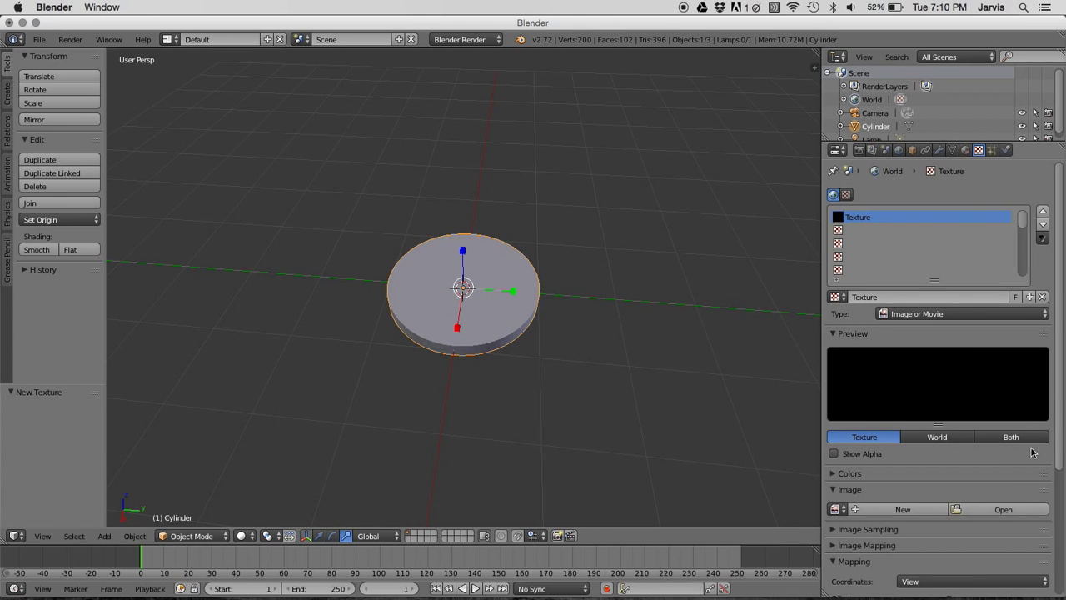
mouse_move(1003, 510)
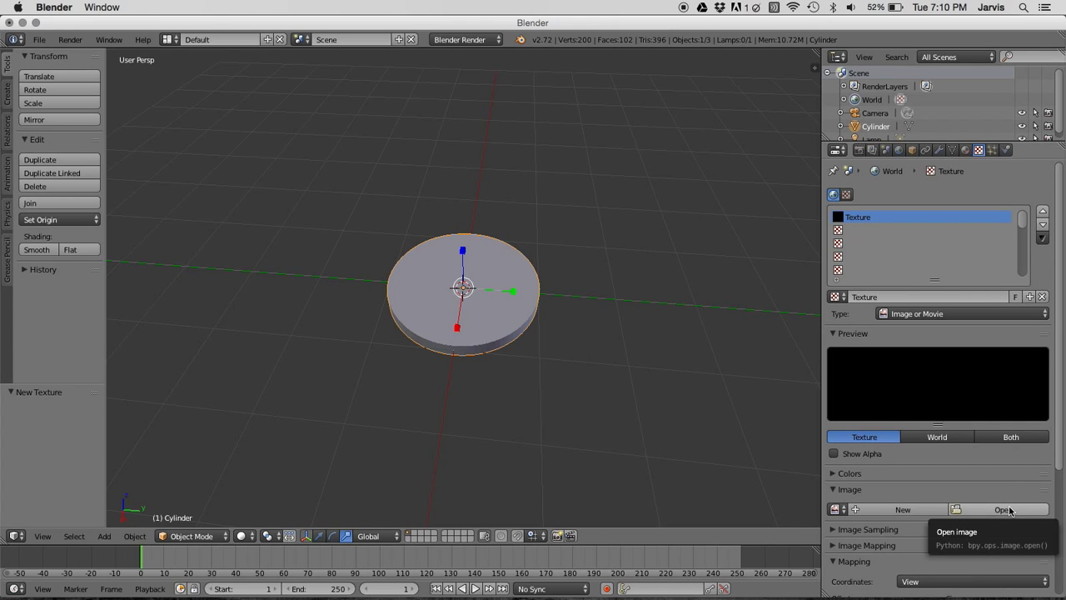
Load coinFace.PNG from Desktop > blender textures as the texture's image.
left_click(1003, 509)
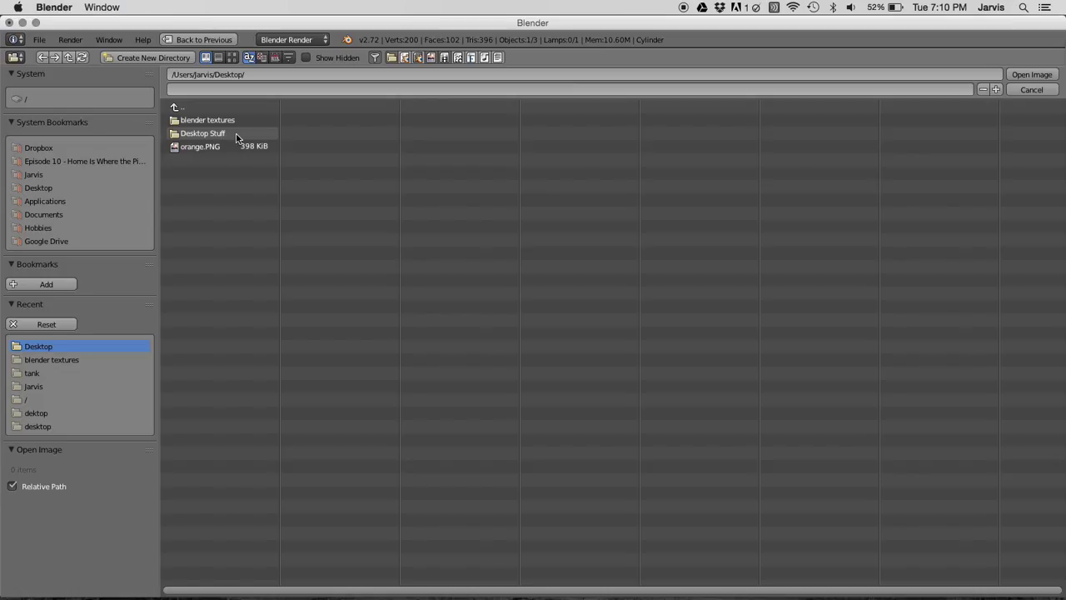
double_click(203, 133)
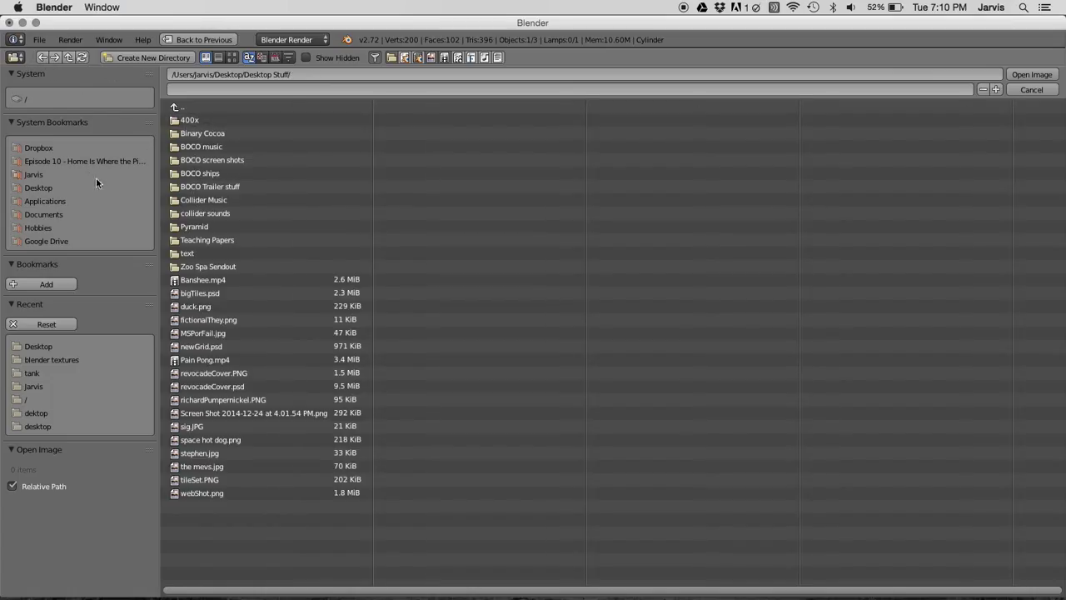
double_click(51, 360)
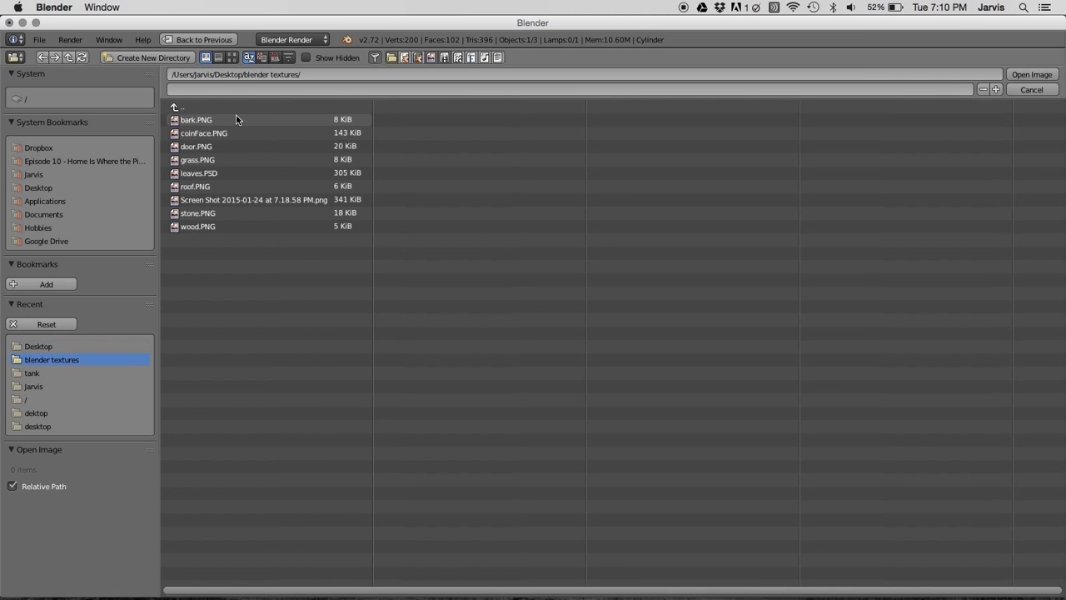
left_click(203, 133)
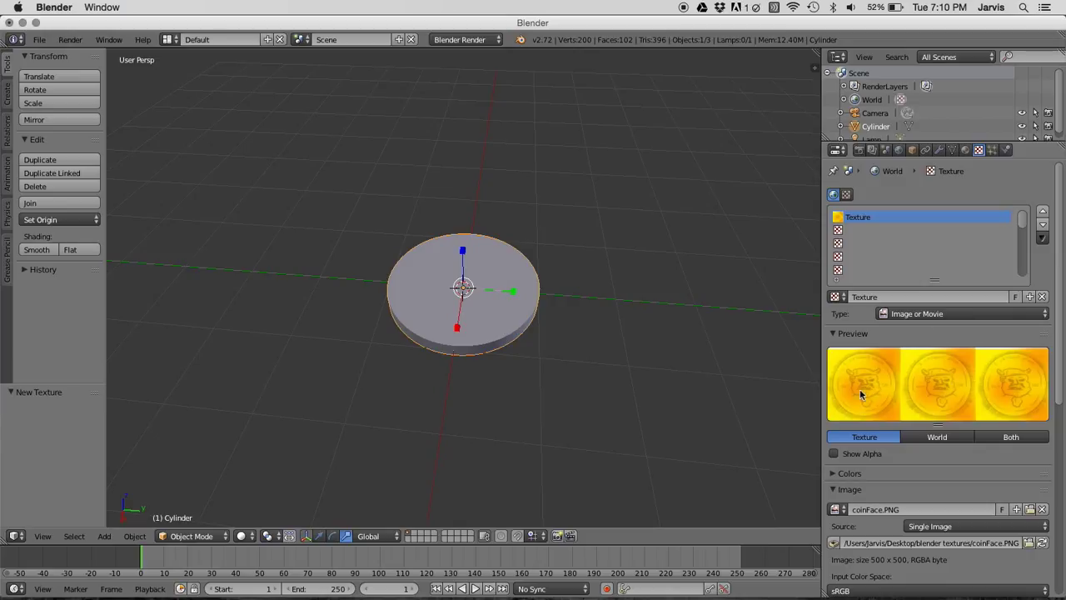
mouse_move(713, 345)
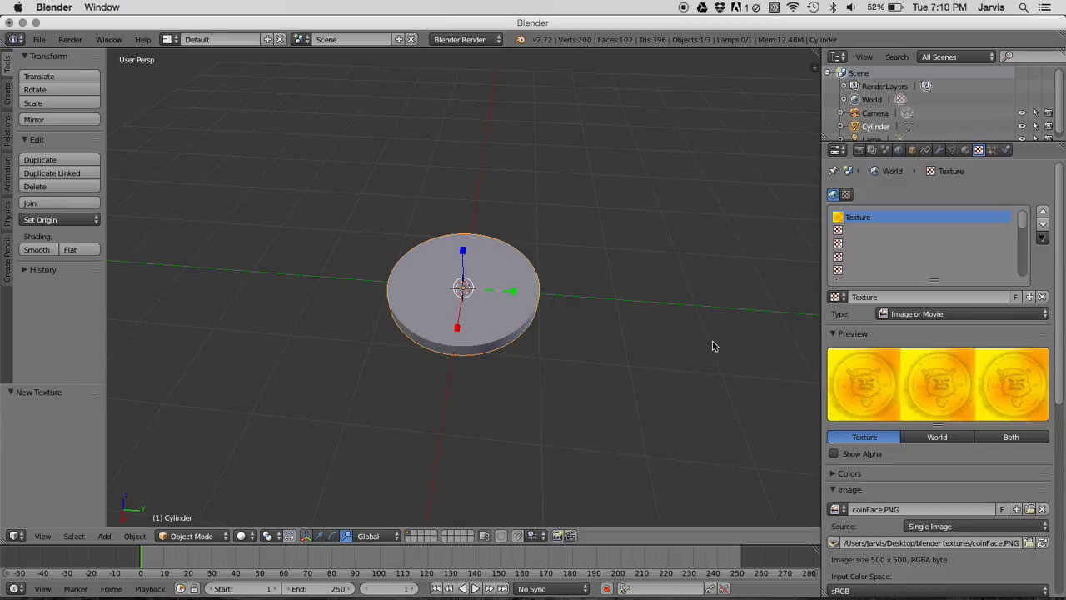
mouse_move(229, 86)
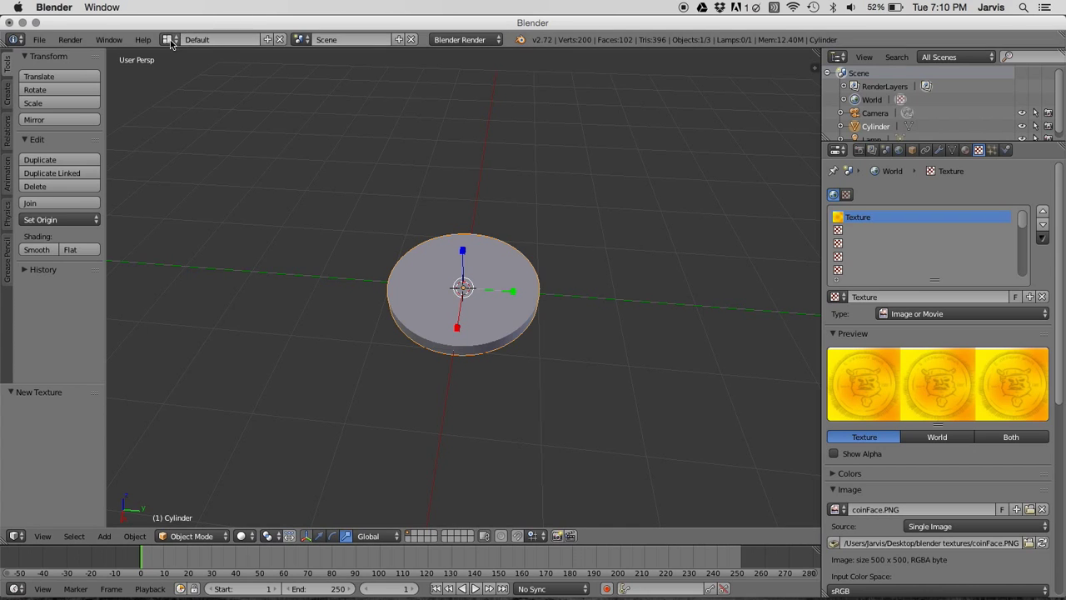
Switch to the Compositing layout and put the cylinder into Edit Mode.
left_click(170, 40)
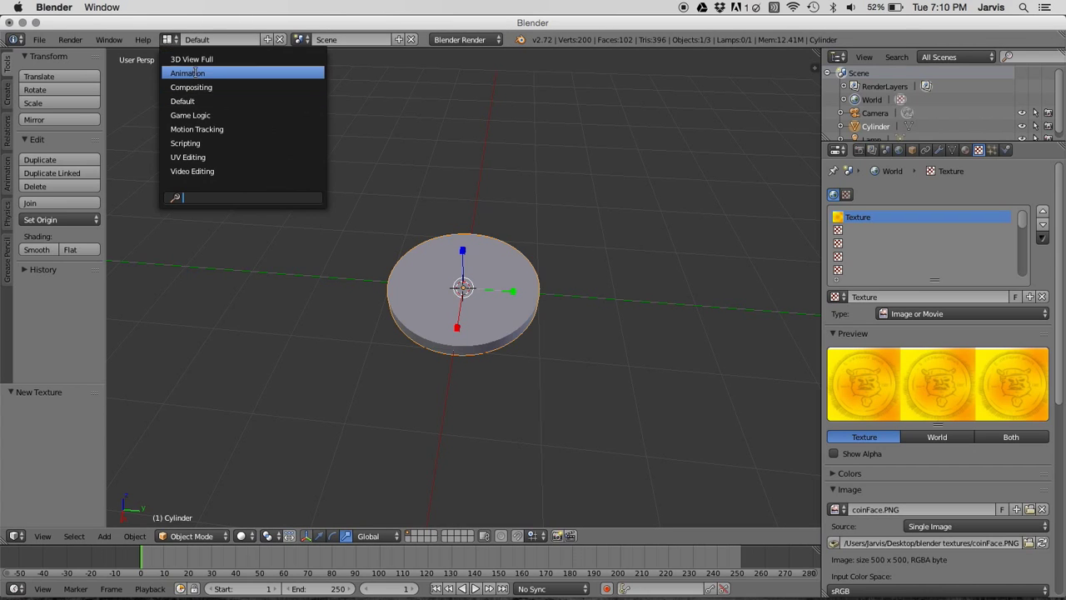
left_click(192, 87)
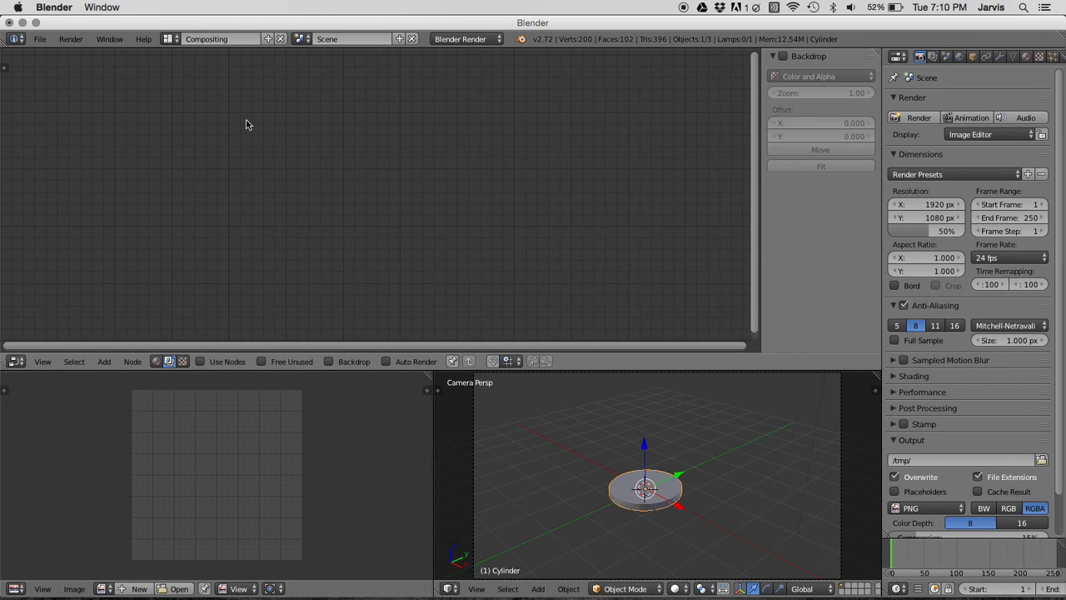
mouse_move(842, 380)
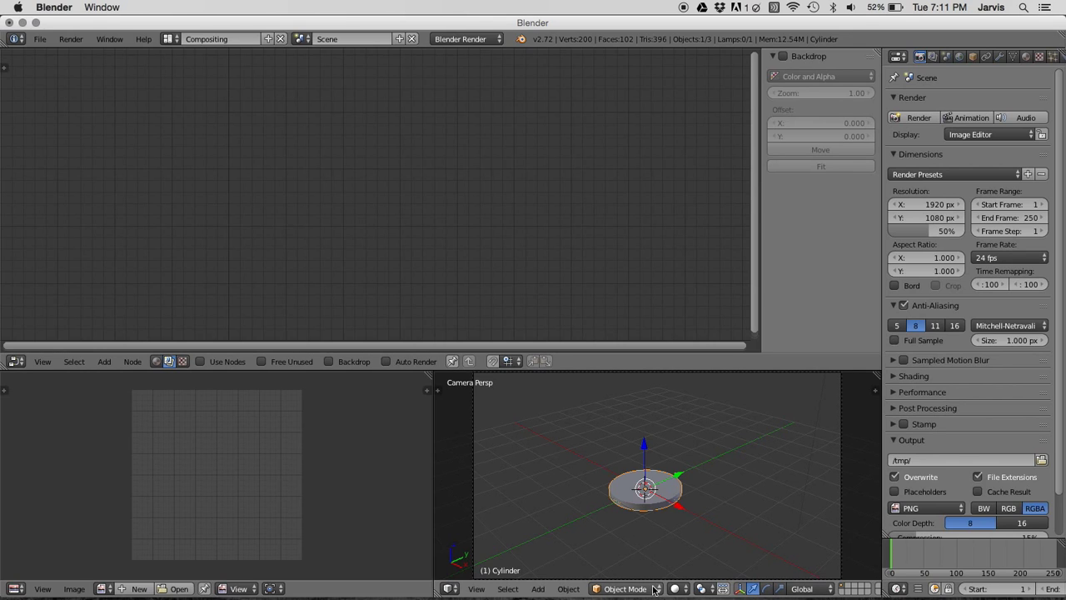
left_click(623, 590)
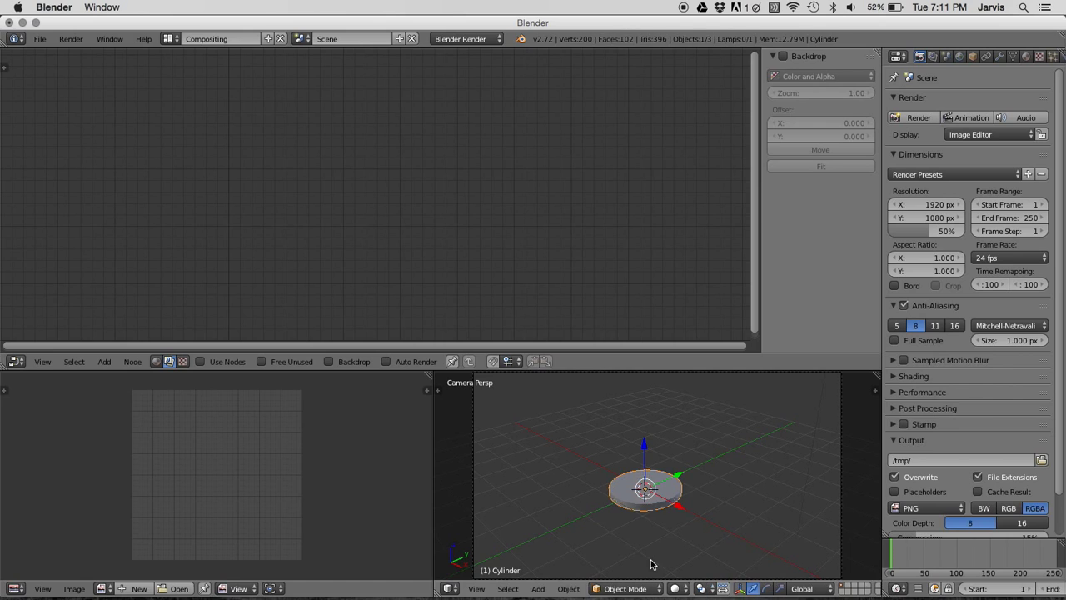
key("Tab")
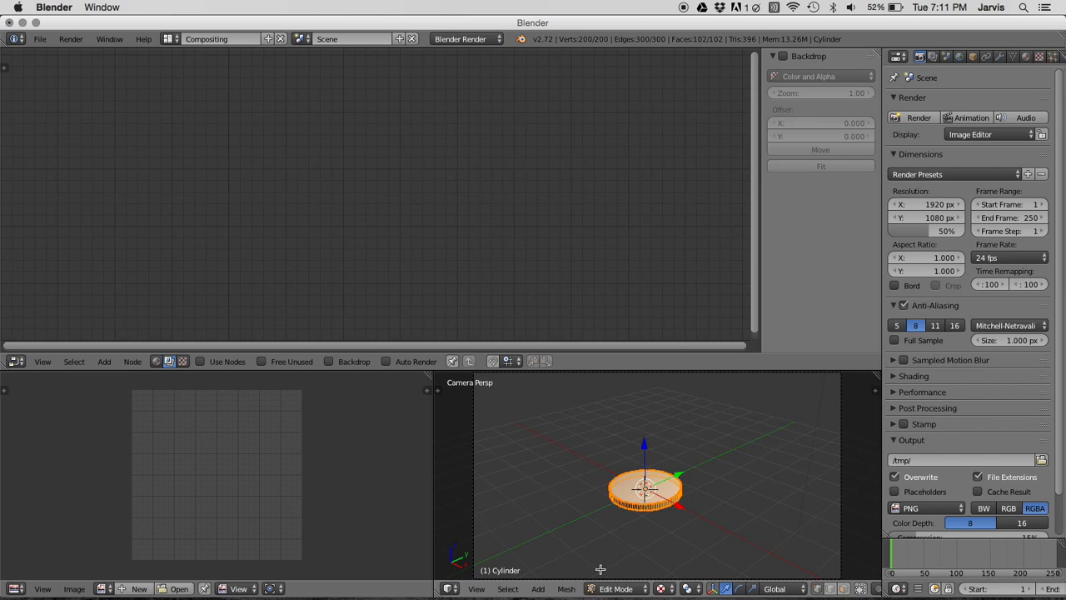
UV unwrap the cylinder's faces so coinFace.PNG maps onto the coin.
left_click(567, 590)
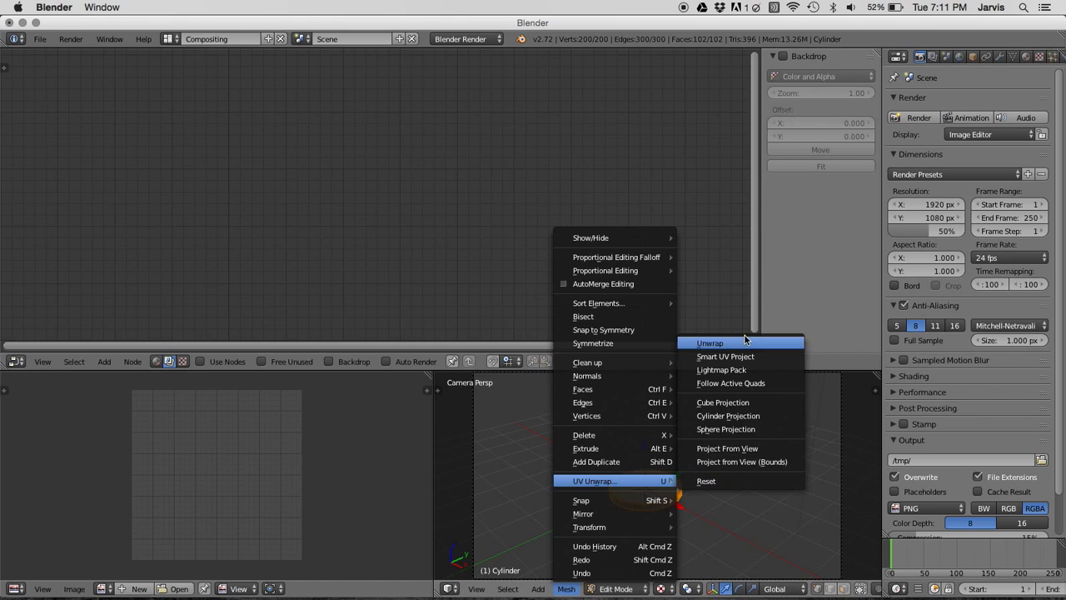
left_click(710, 343)
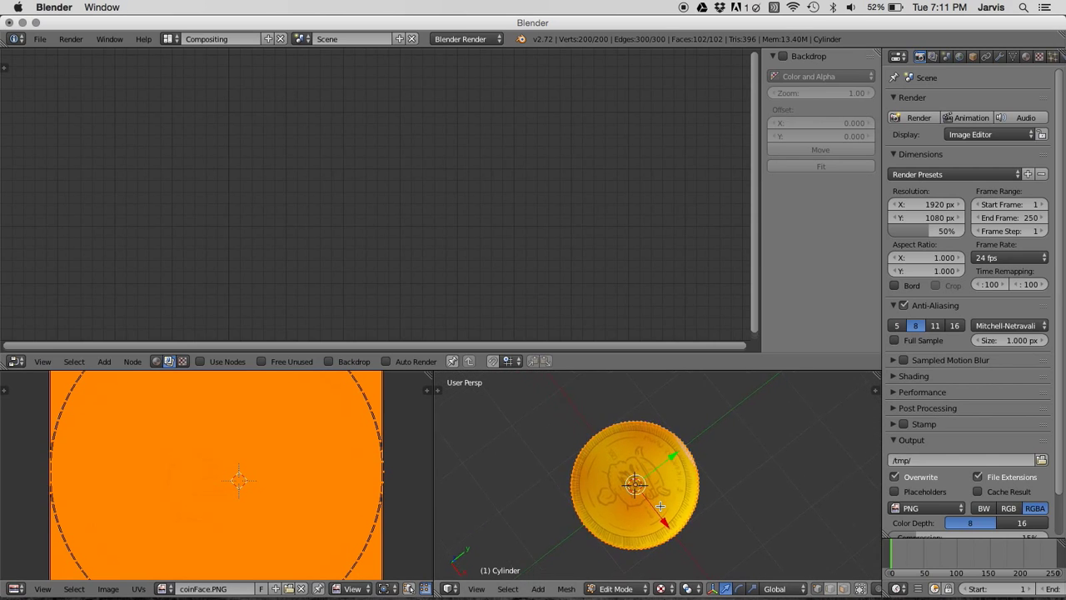
View the textured coin from the Top and scale the UV layout over the coin face.
left_click(476, 590)
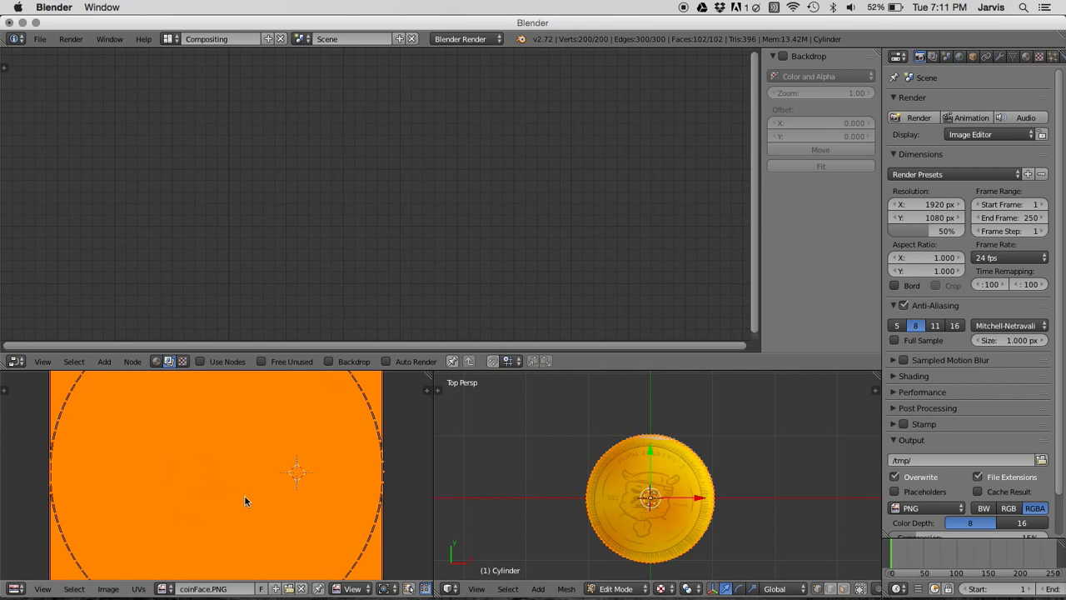
key("s")
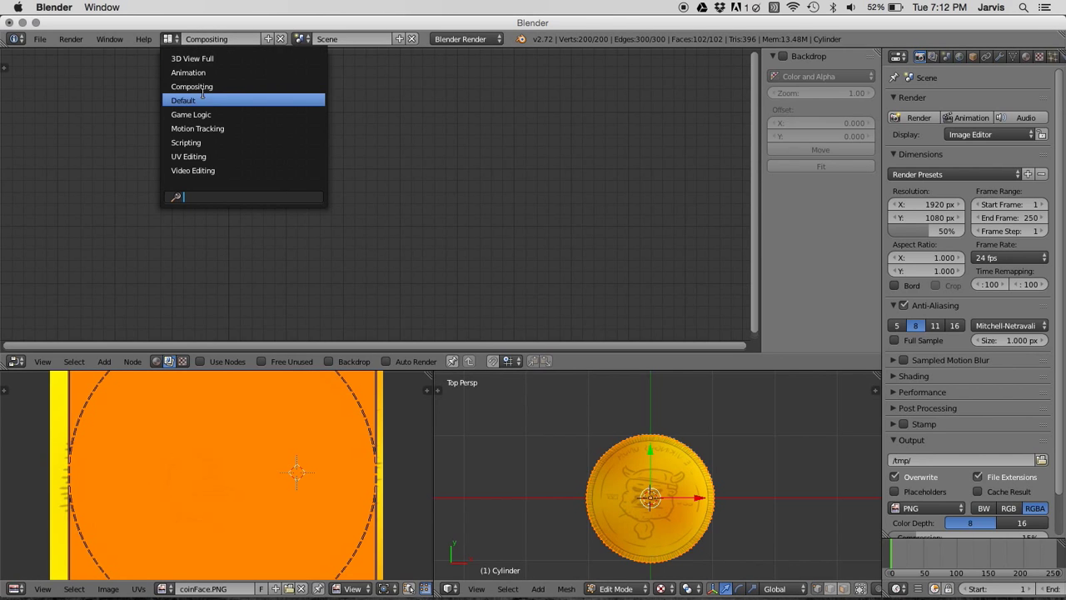
Return to the Default layout in Object Mode and orbit around the yellow textured coin.
left_click(183, 100)
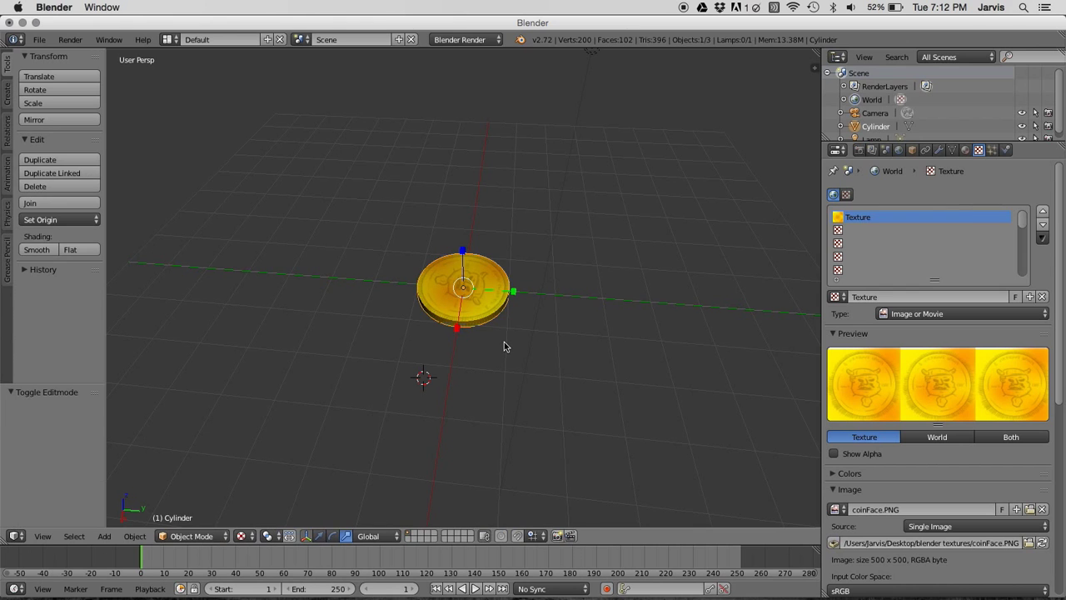
left_click_drag(503, 345, 674, 186)
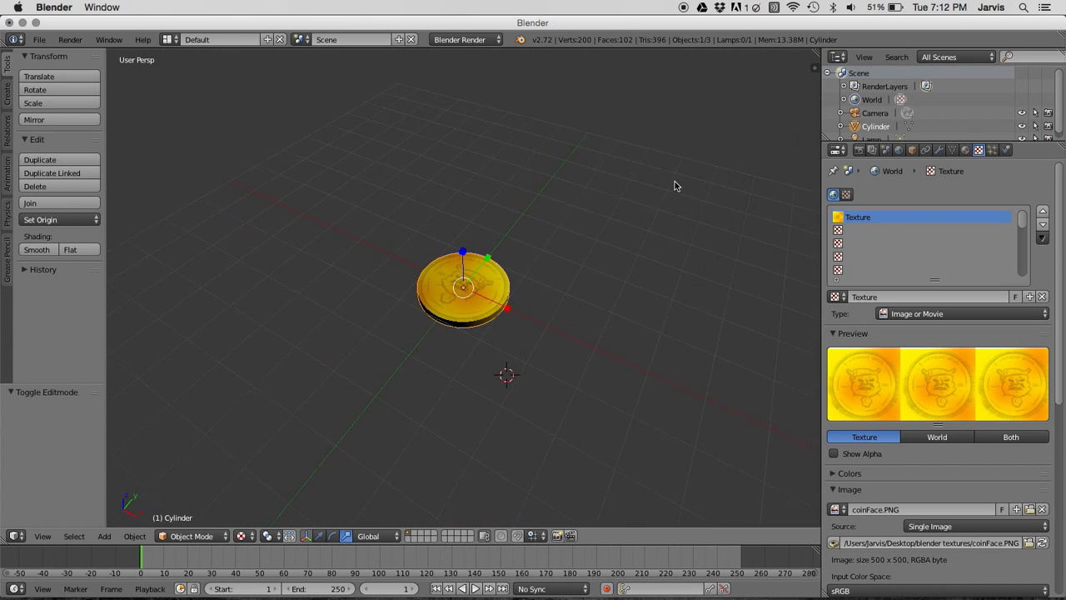